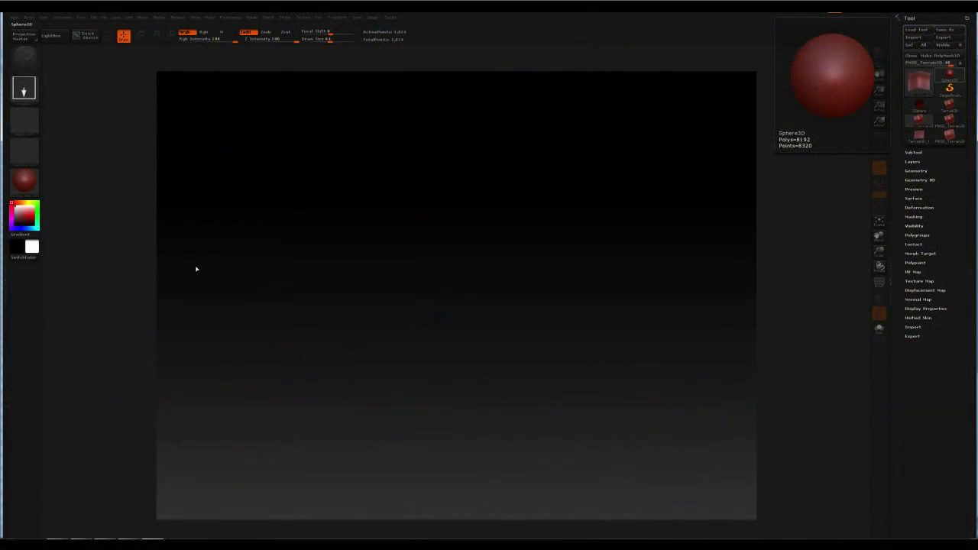
mouse_move(343, 236)
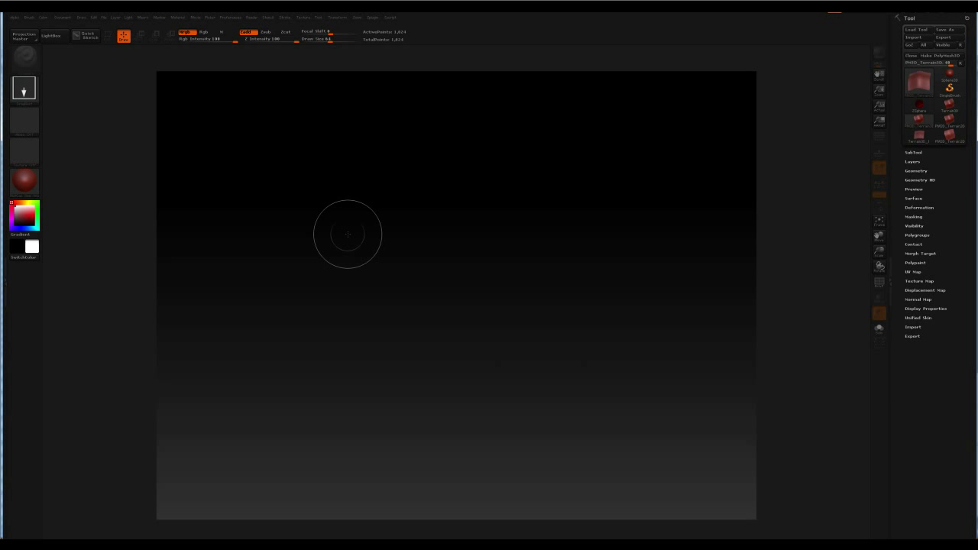
mouse_move(360, 232)
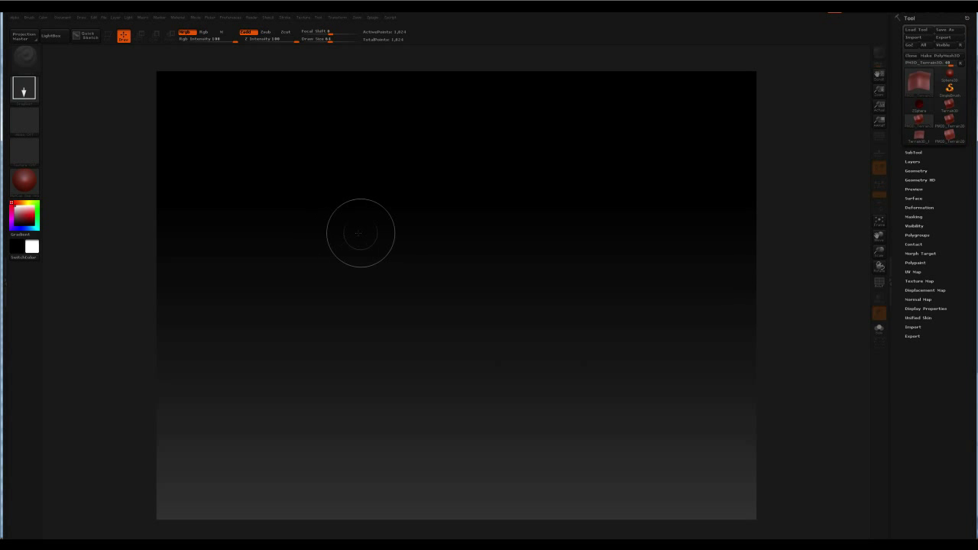
mouse_move(665, 293)
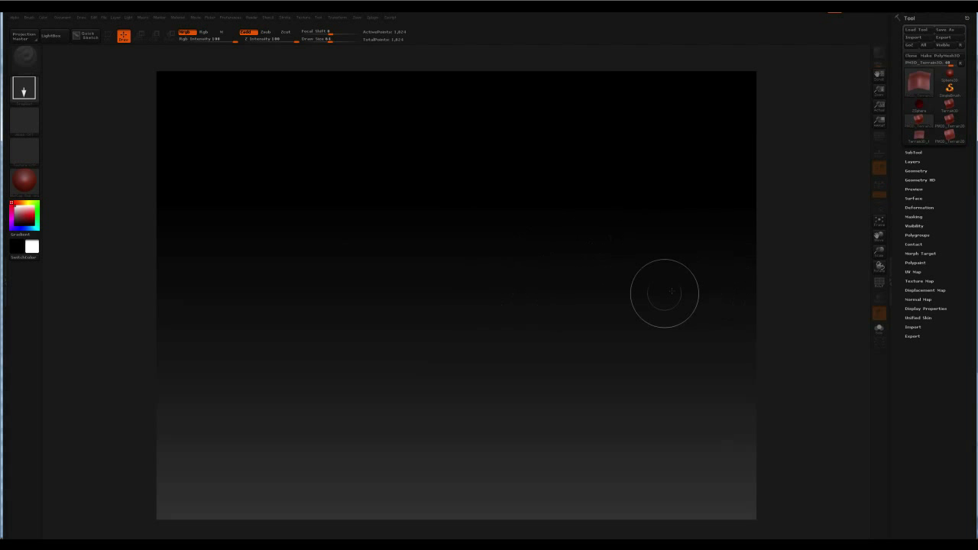
Load the Plane3D tool from the tool library onto the canvas for editing
click(920, 82)
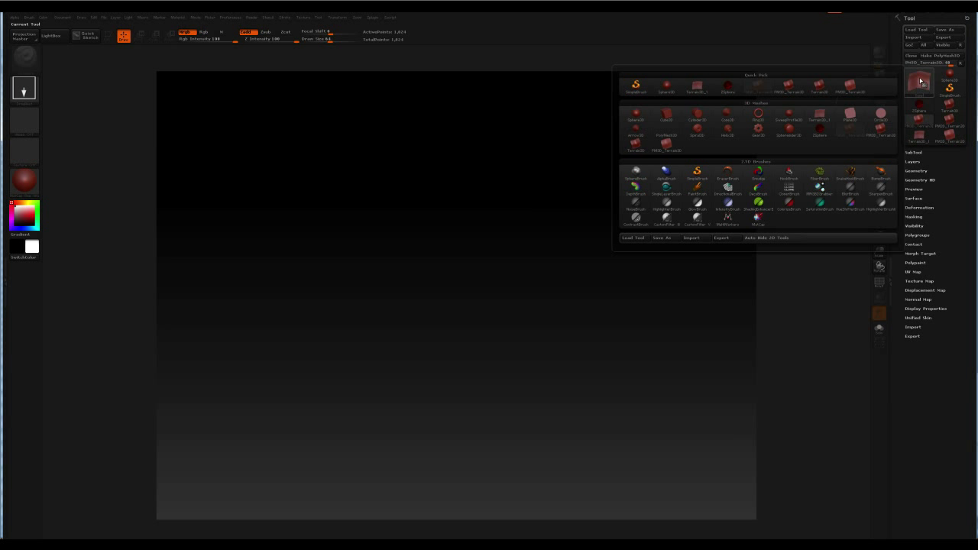
click(636, 145)
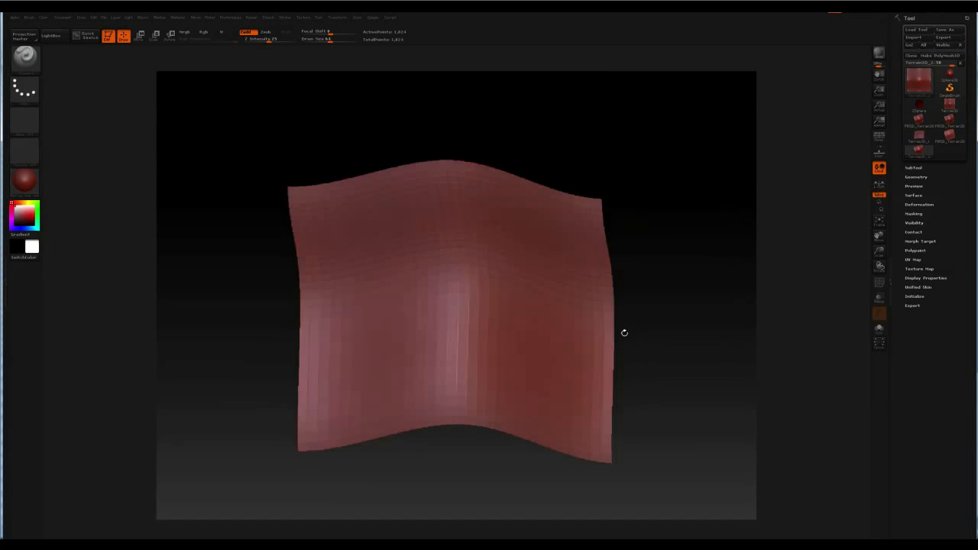
Deform the plane via the Geometry/Deformation settings into a curved tile with a thickened rim
drag(623, 333, 781, 269)
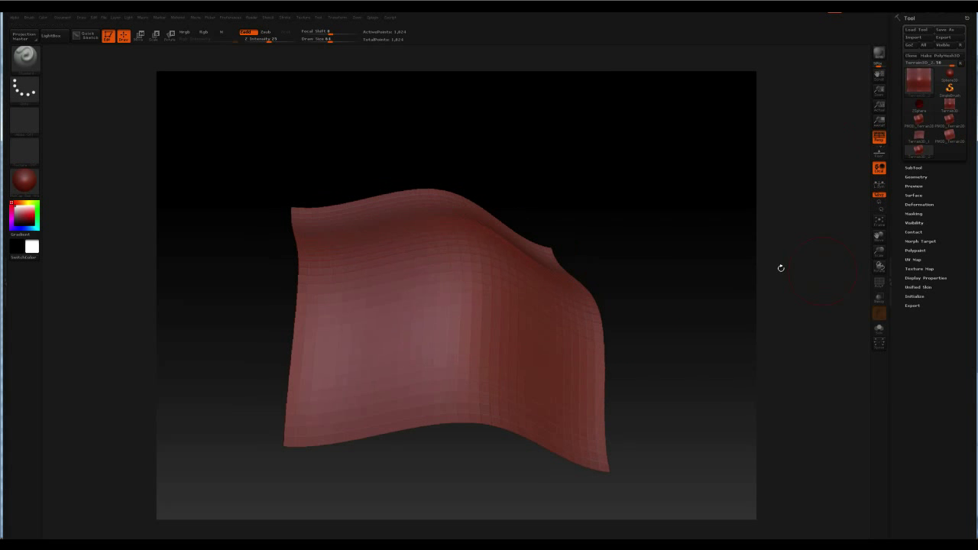
click(914, 296)
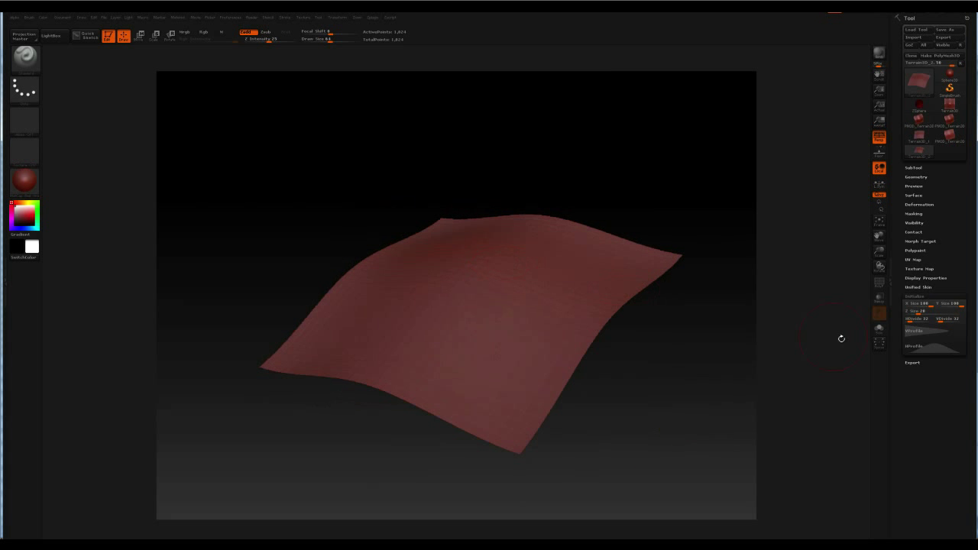
click(914, 330)
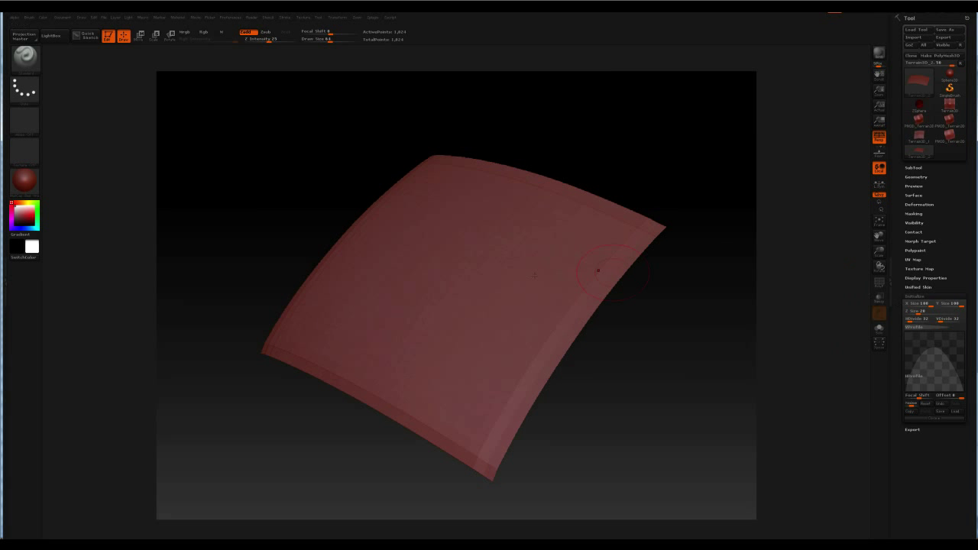
mouse_move(468, 279)
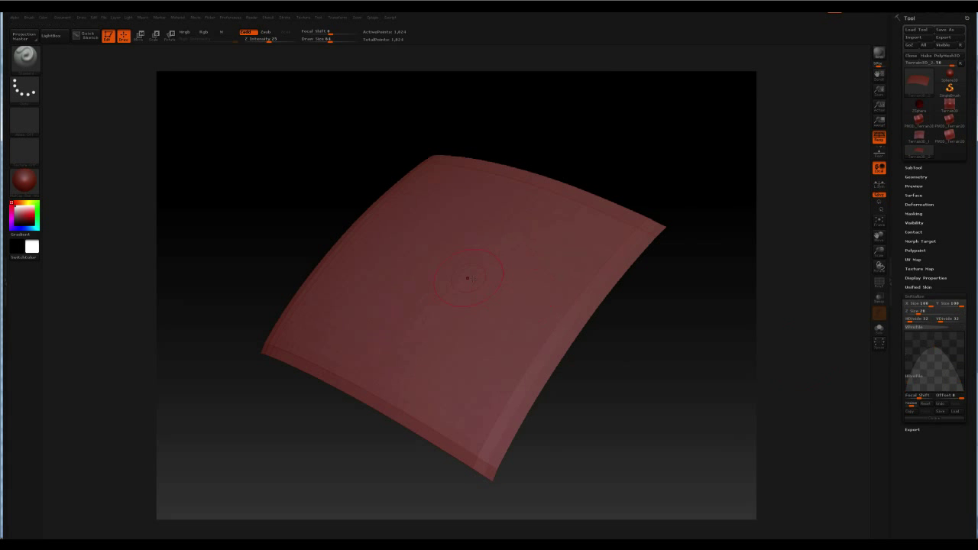
mouse_move(723, 276)
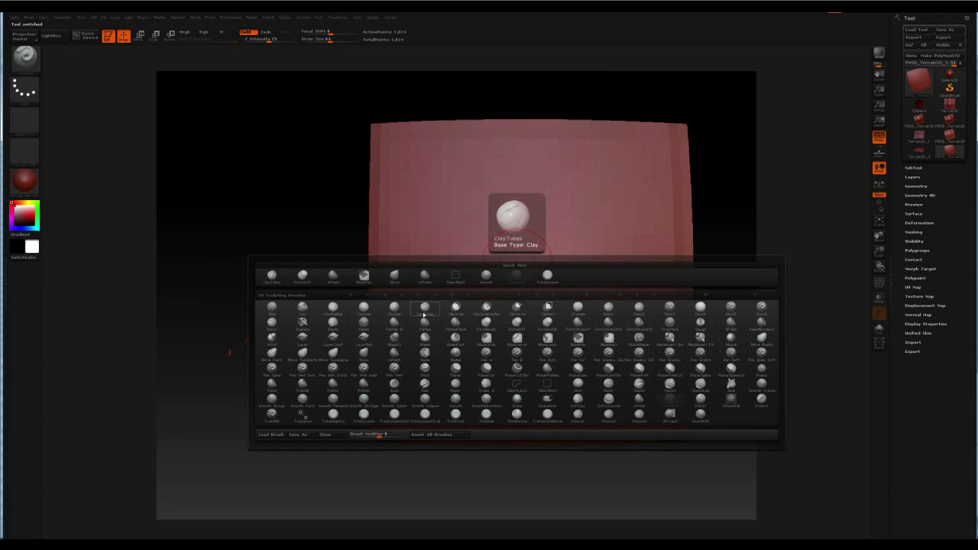
Select the Clay Tubes brush from the brush library for sculpting the tile
click(425, 308)
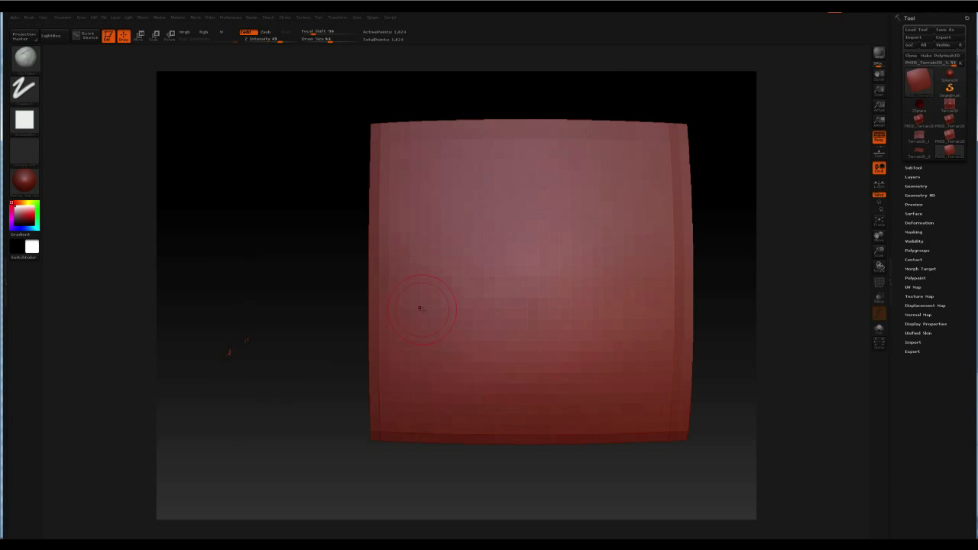
mouse_move(411, 202)
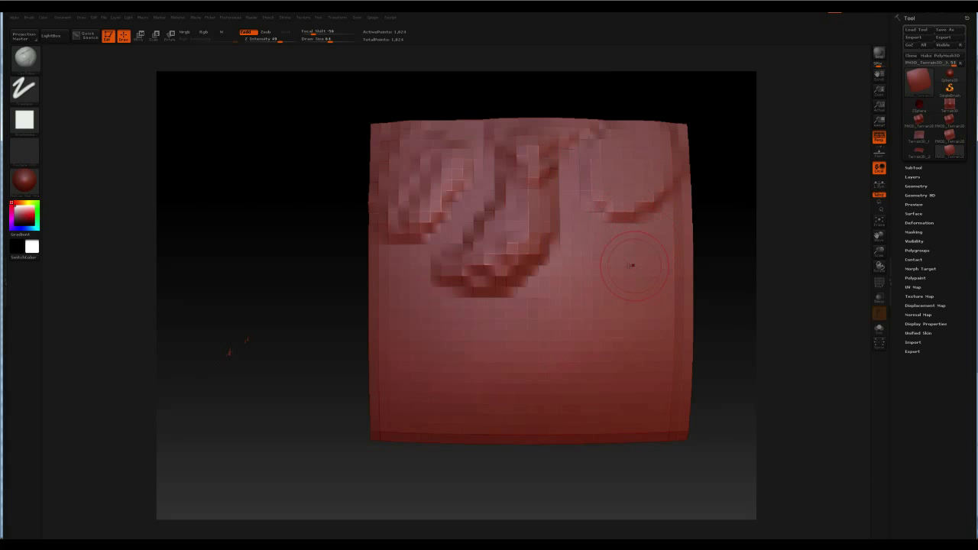
Sculpt raised clay rock forms over the entire tile surface
drag(630, 267, 657, 306)
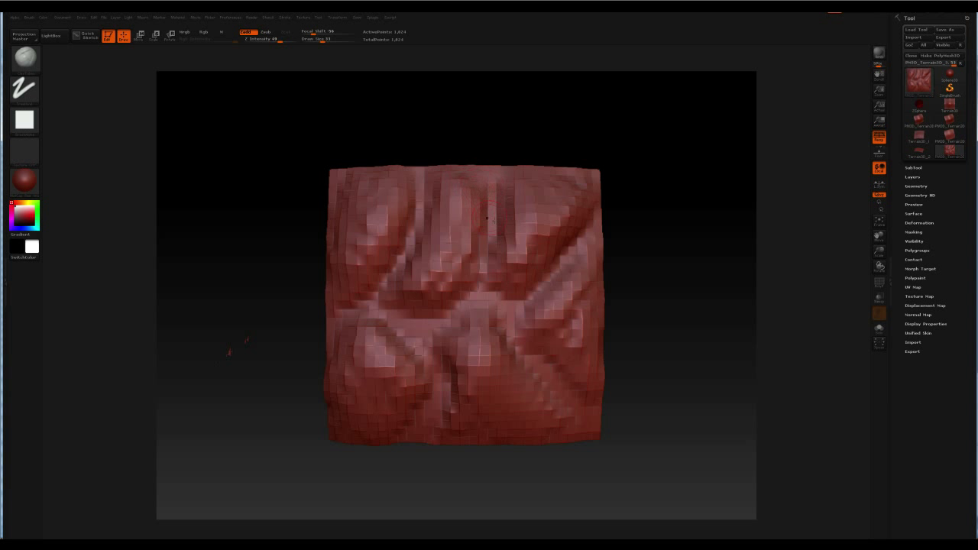
click(325, 39)
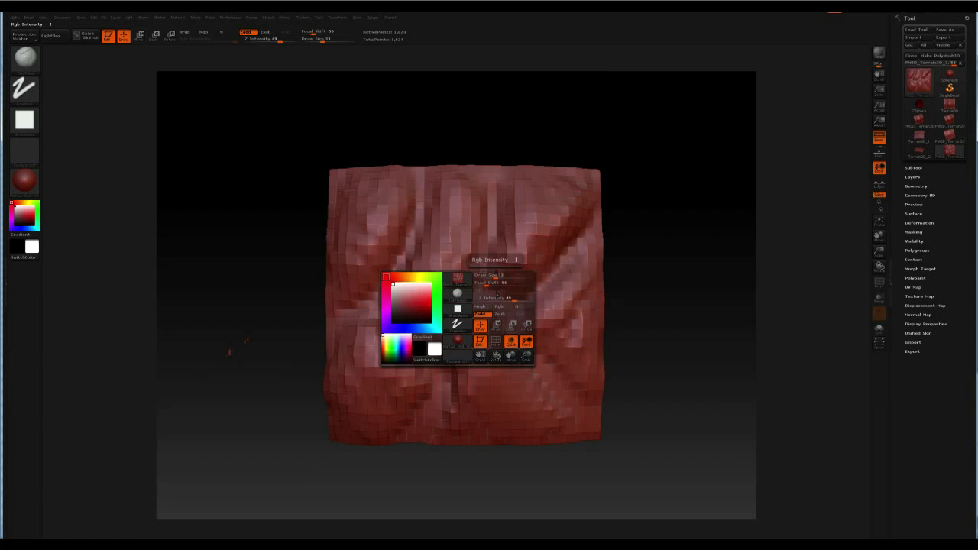
Dismiss the colour popup and build rounded cobblestones with grooves across the tile
click(497, 286)
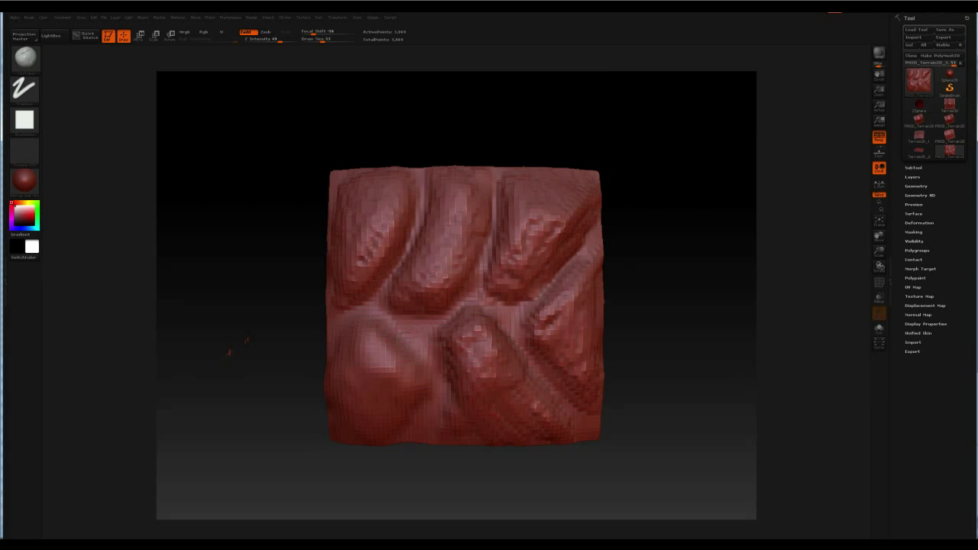
click(413, 367)
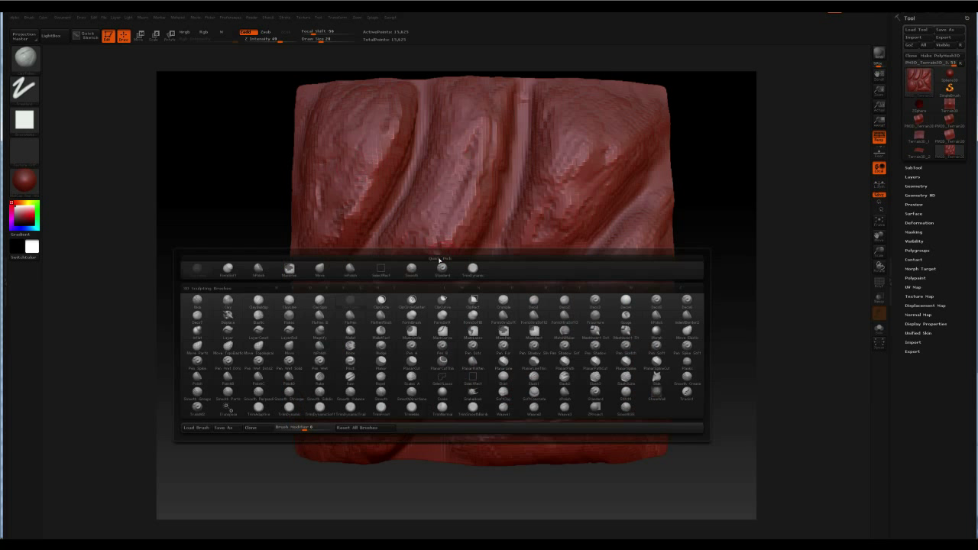
mouse_move(350, 316)
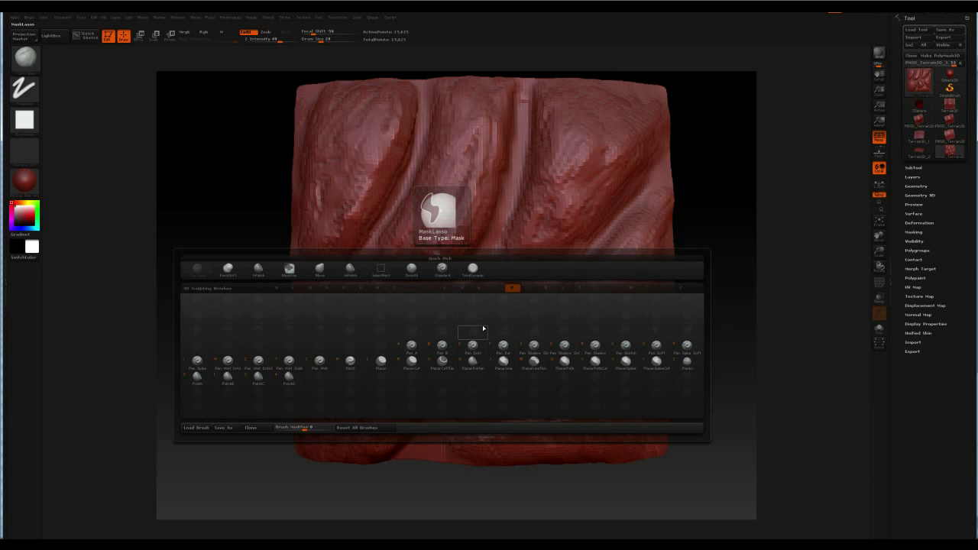
Filter the brush library to clay types and select the ClayBuildup brush
click(411, 364)
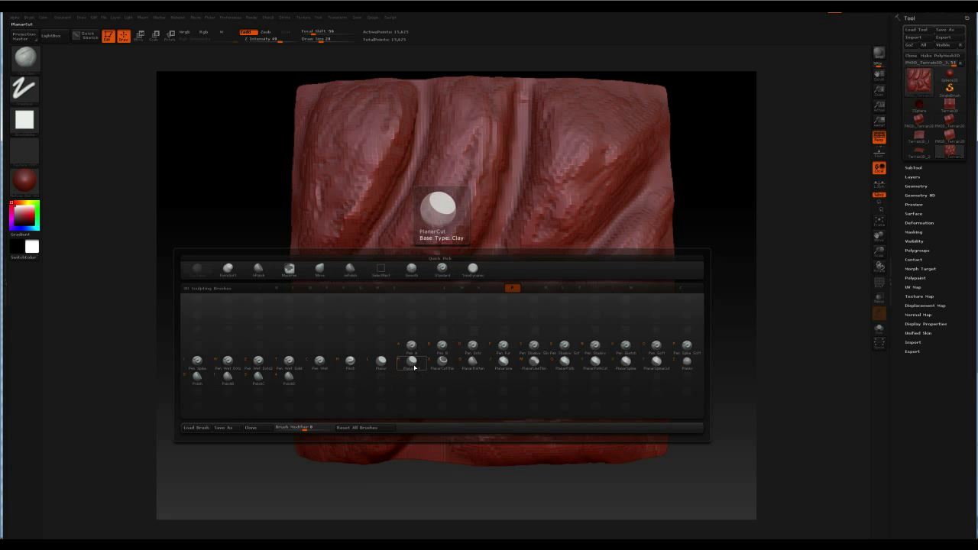
click(411, 346)
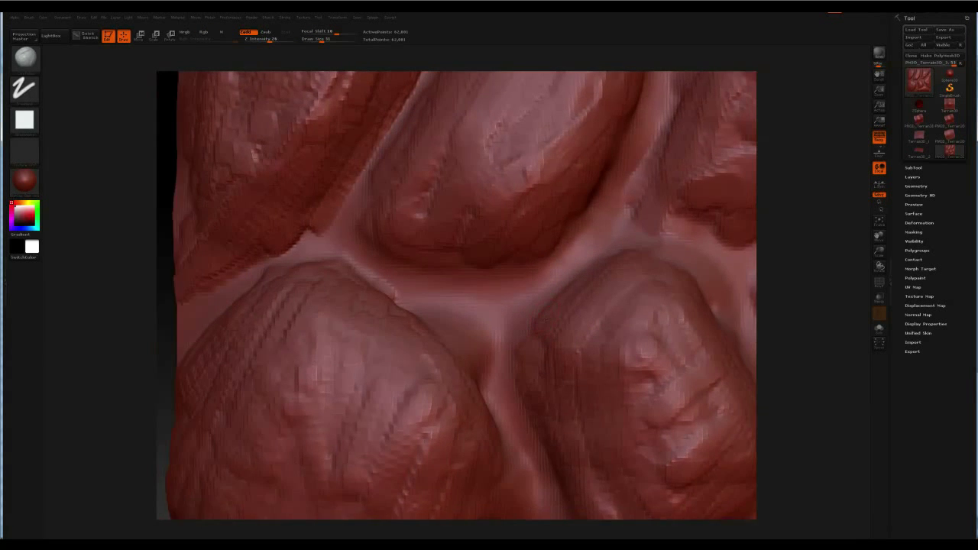
Sculpt sharper grooves and chiselled, faceted wear into the stones
drag(459, 306, 470, 303)
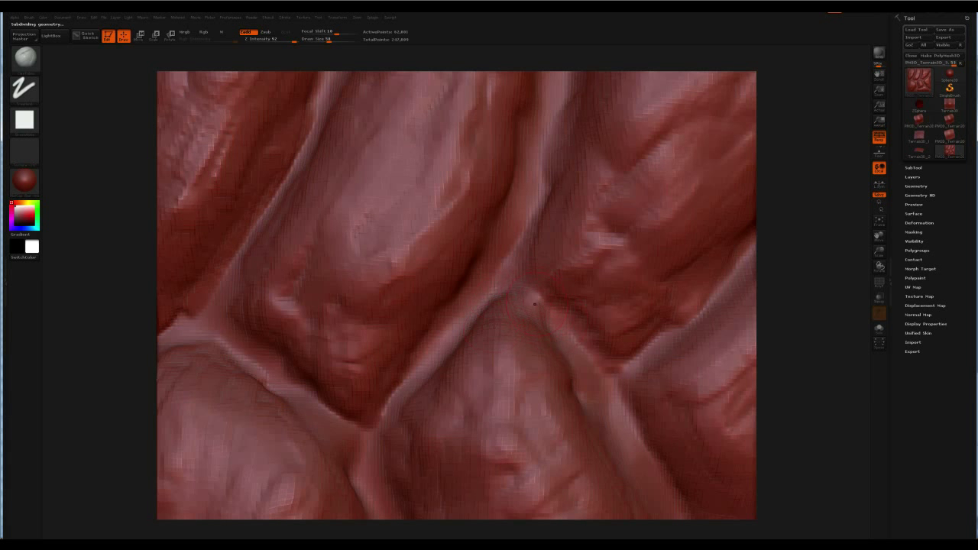
click(528, 298)
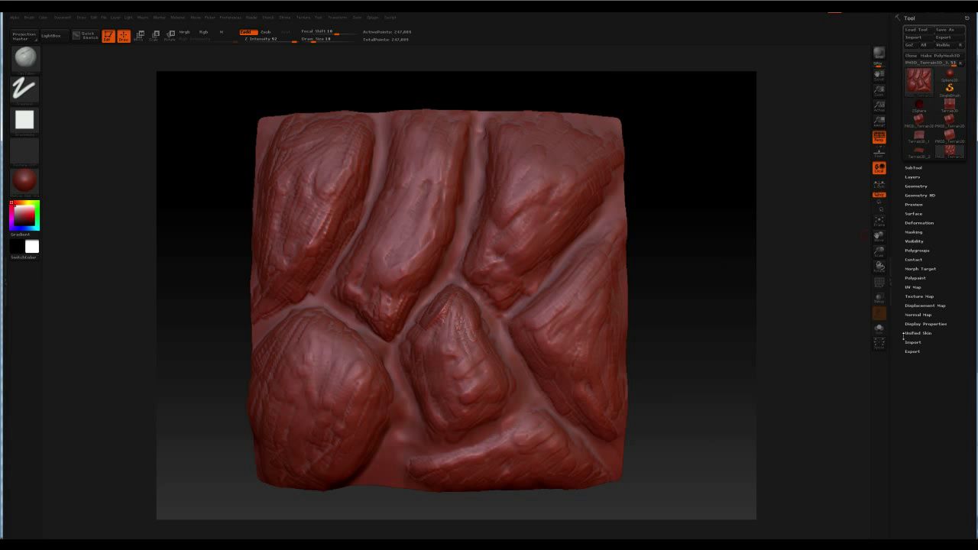
mouse_move(916, 269)
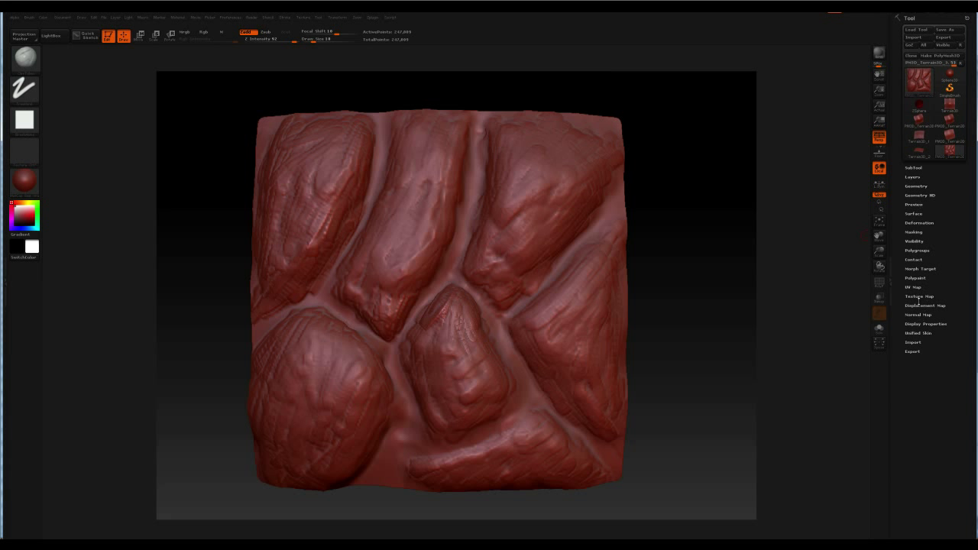
mouse_move(914, 214)
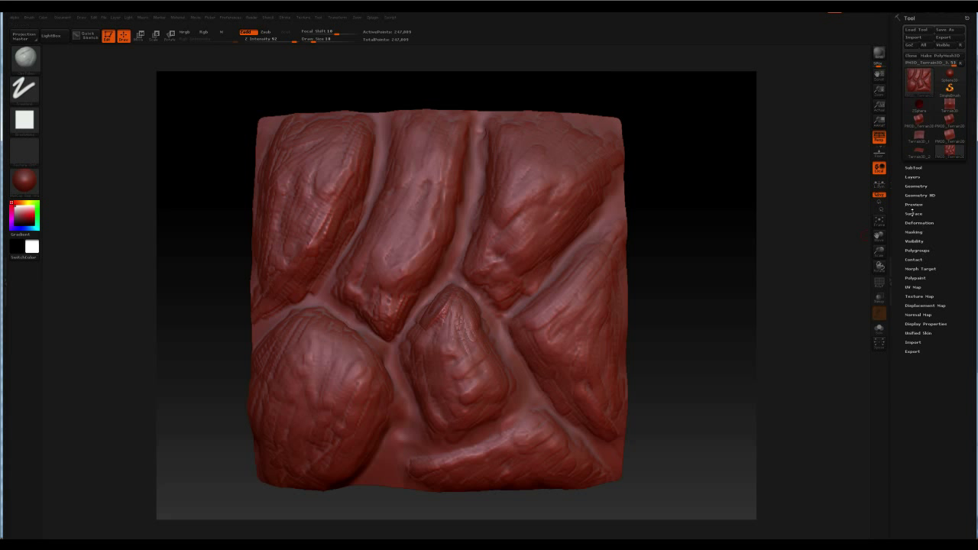
Enable Surface Noise on the tile and tune its scale and strength for a gritty rock look
click(914, 214)
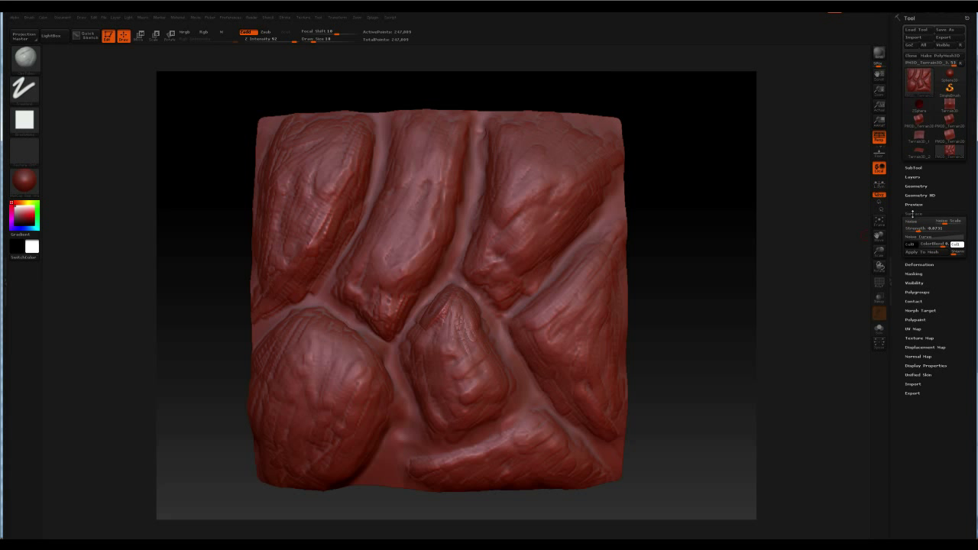
click(917, 222)
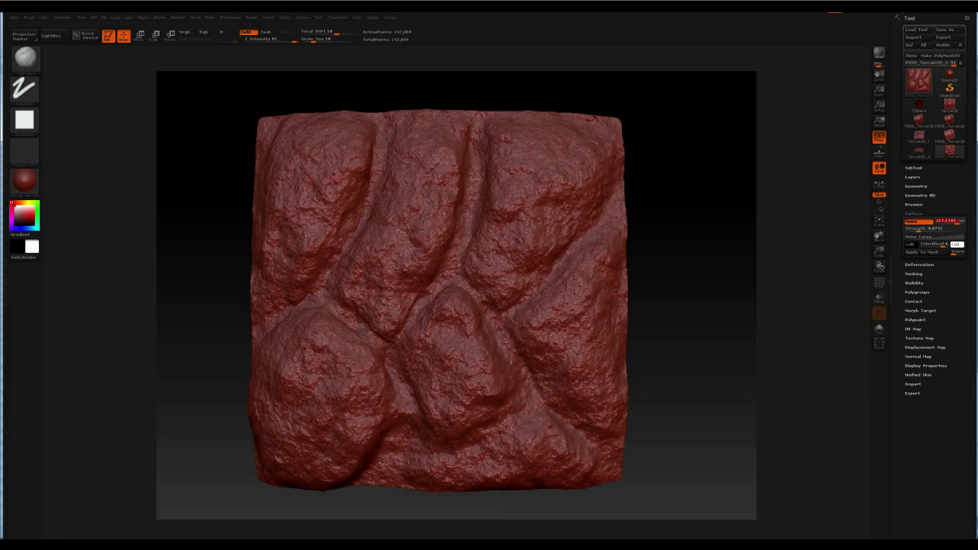
mouse_move(925, 220)
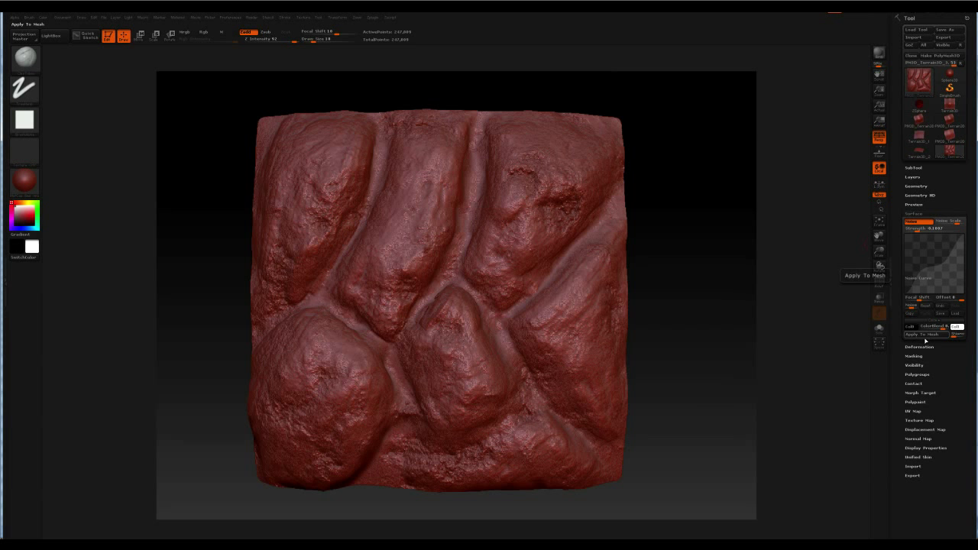
Bake the surface noise into the tile geometry with Apply To Mesh
click(926, 333)
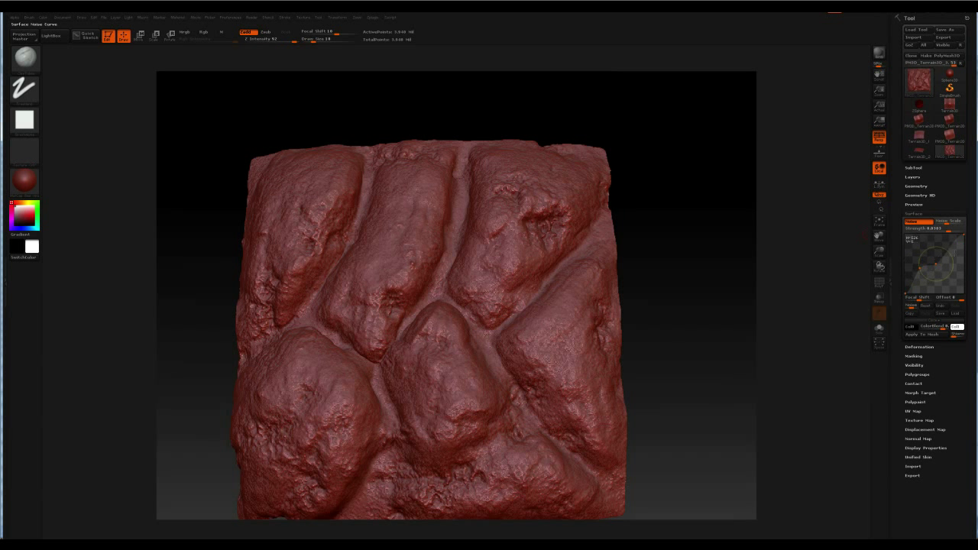
mouse_move(879, 328)
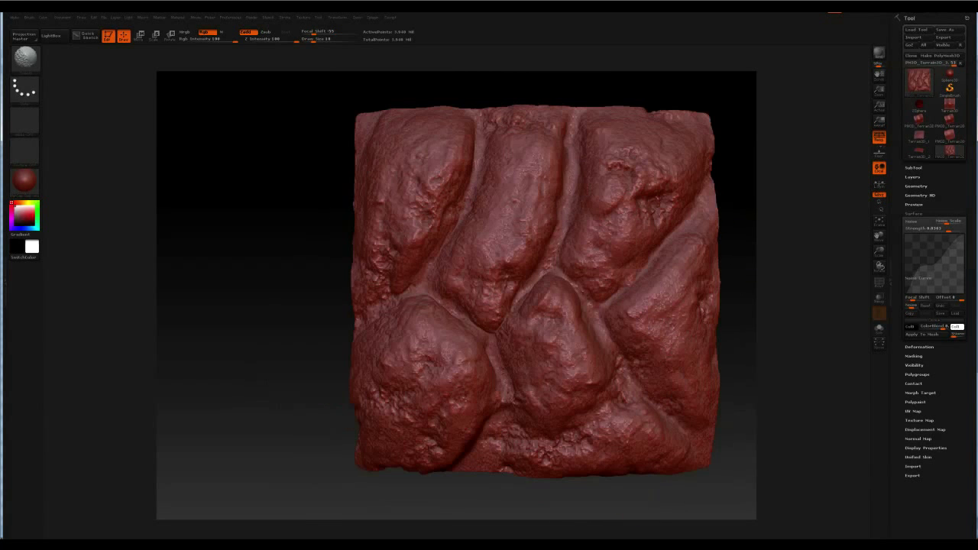
Pick a detailing brush and sculpt small pits and chips into a stone's surface
click(24, 90)
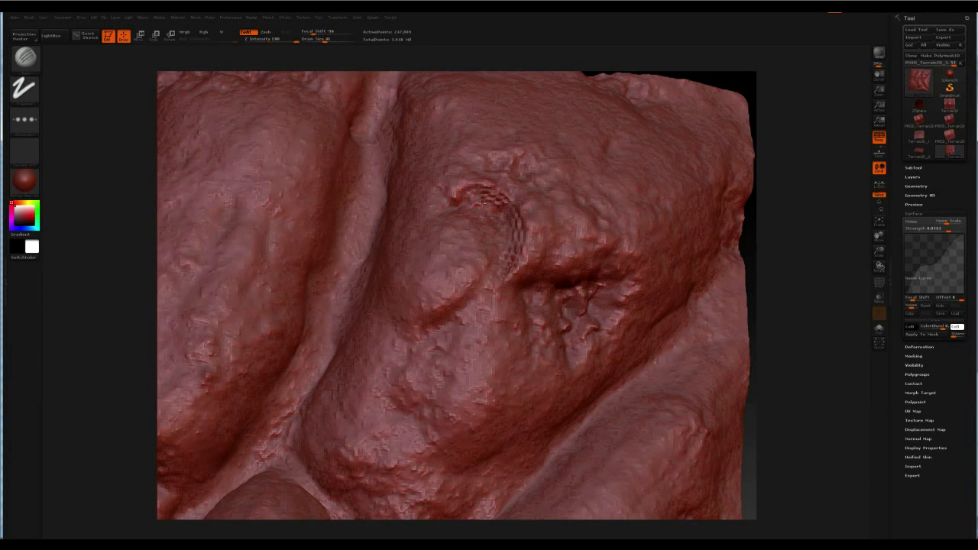
drag(497, 199, 459, 298)
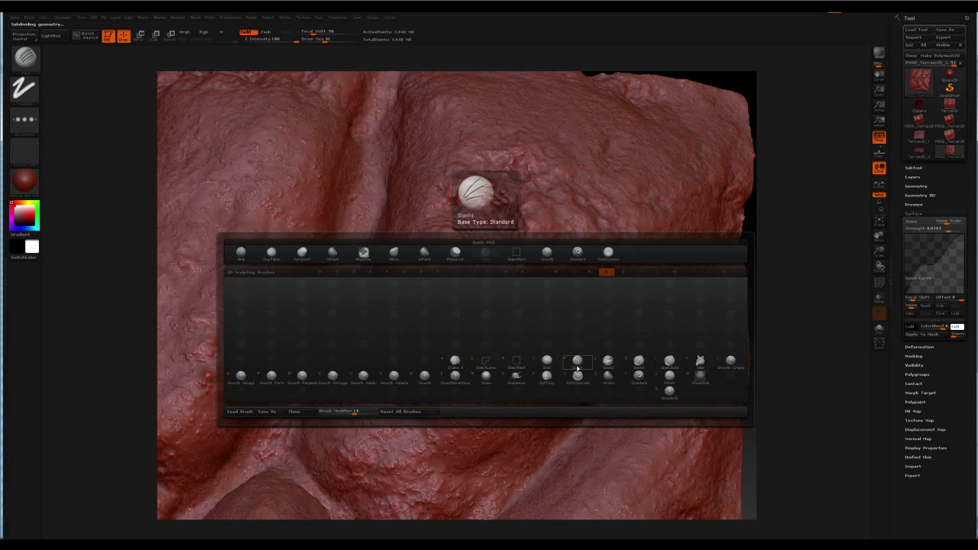
mouse_move(574, 367)
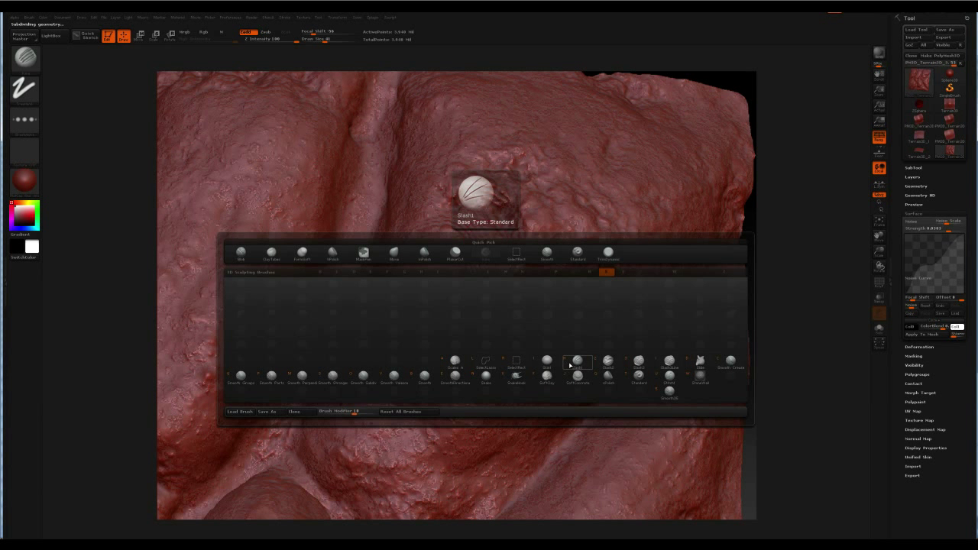
Choose a different sculpting brush with a dot stroke and alpha for fine surface bumps
click(609, 361)
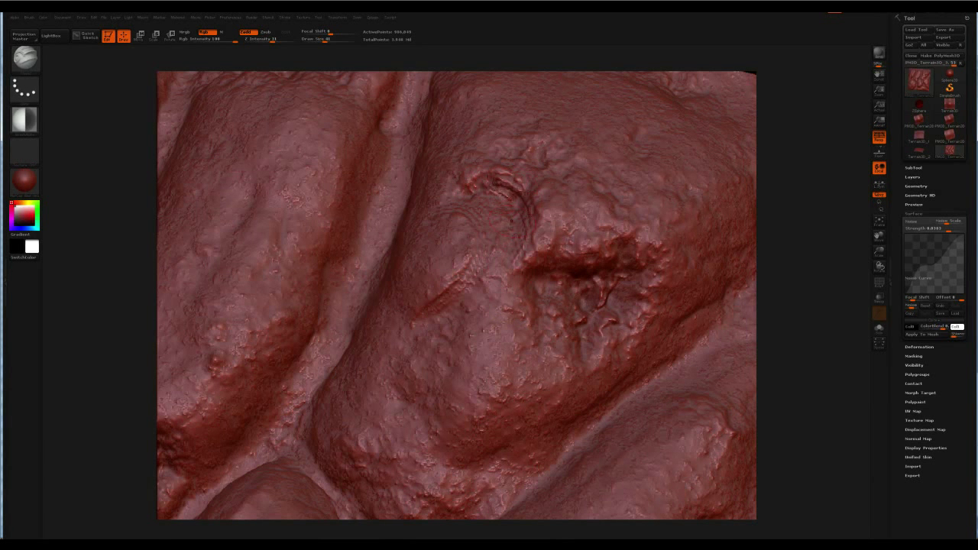
Stroke the textured brush over the stones to spread the fine crackly bumps
drag(505, 176, 520, 244)
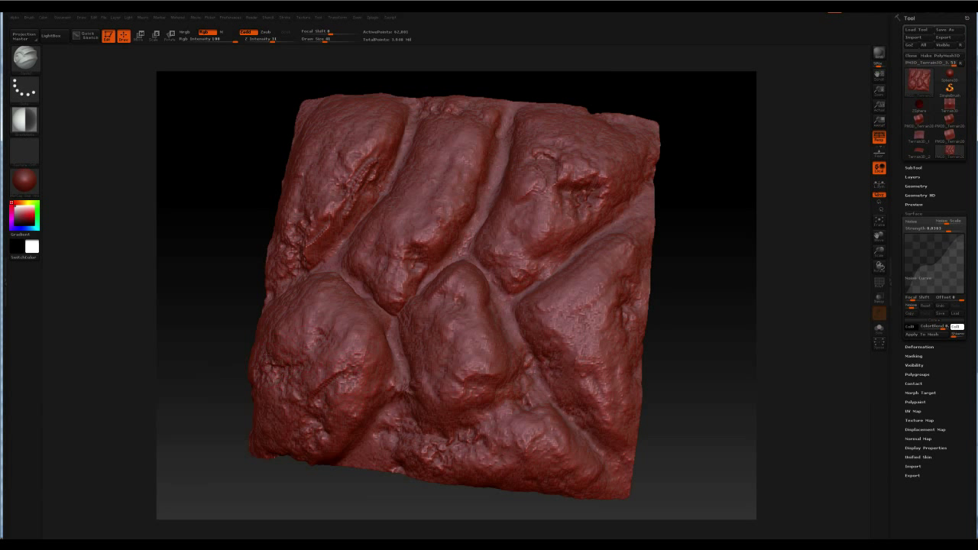
Sculpt extra cracks on the stones, then lower the SDiv level to a blocky mesh
click(313, 337)
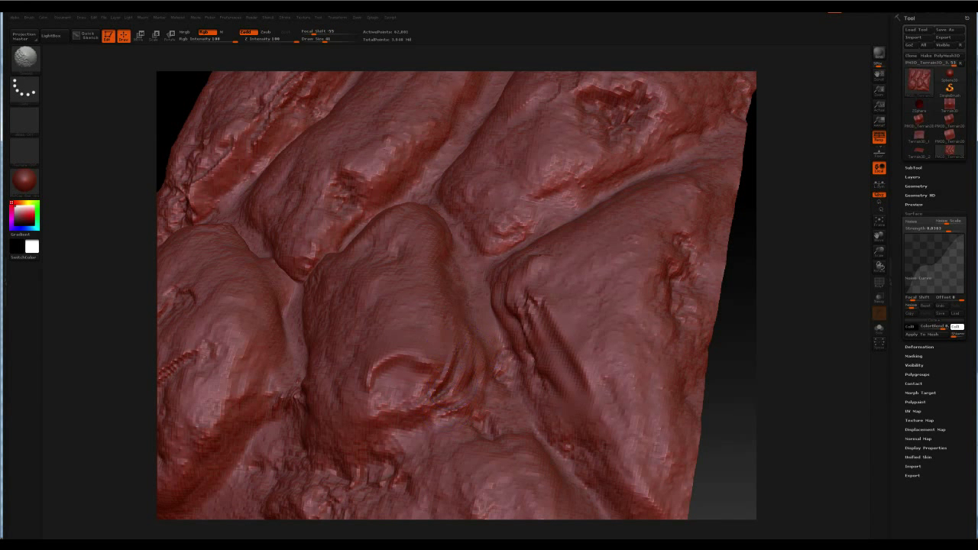
click(25, 119)
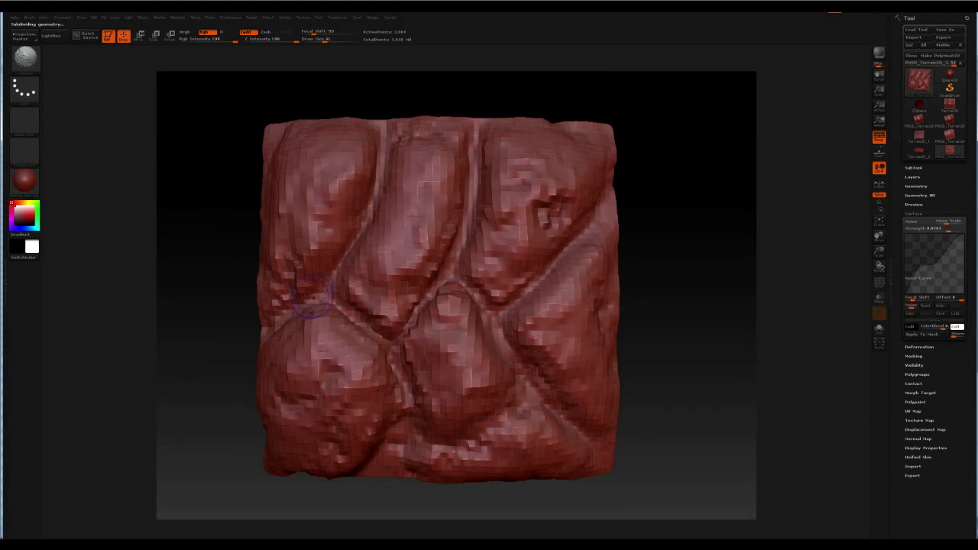
Bring up the alternate rock-tile sculpt at its highest subdivision level
drag(313, 294, 410, 349)
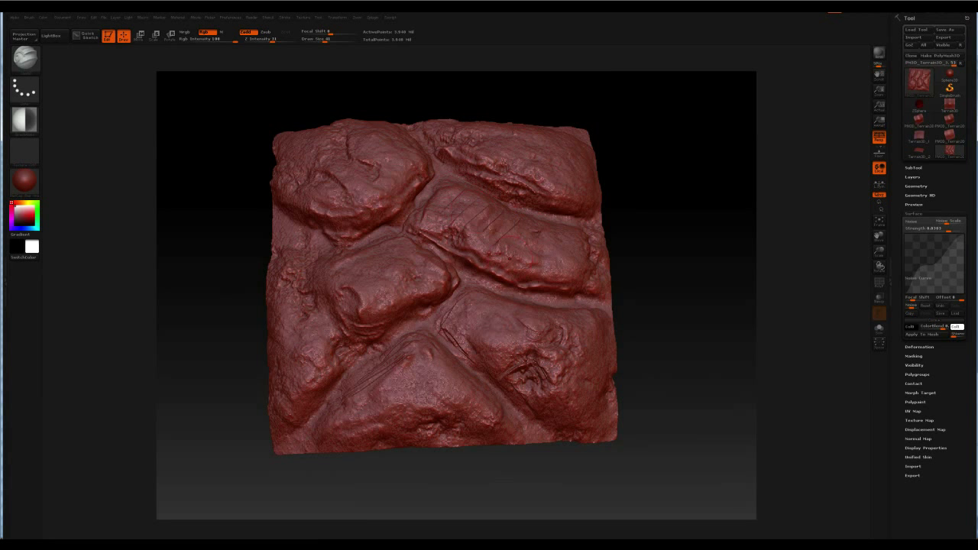
Turn the tile face-on and carve a fine crack into one of the stones
drag(455, 306, 456, 275)
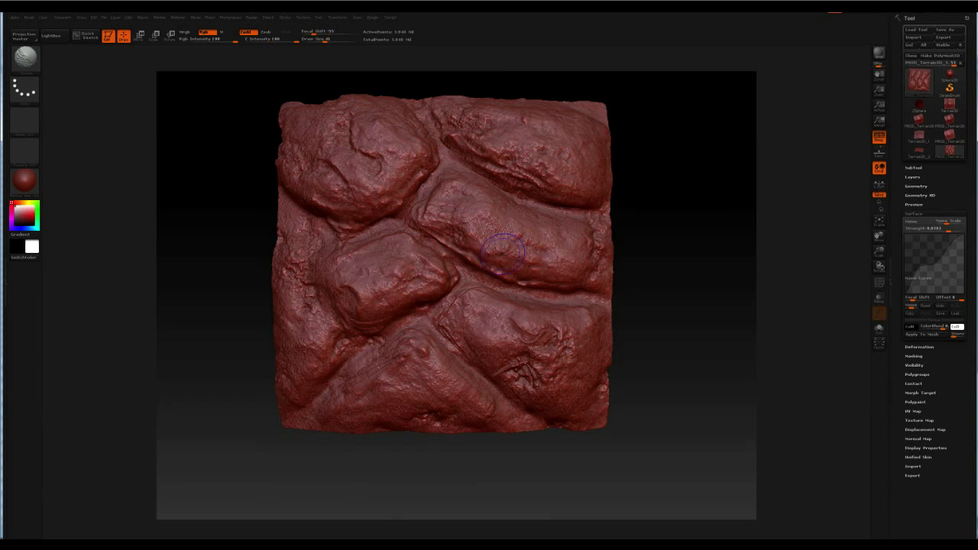
click(497, 256)
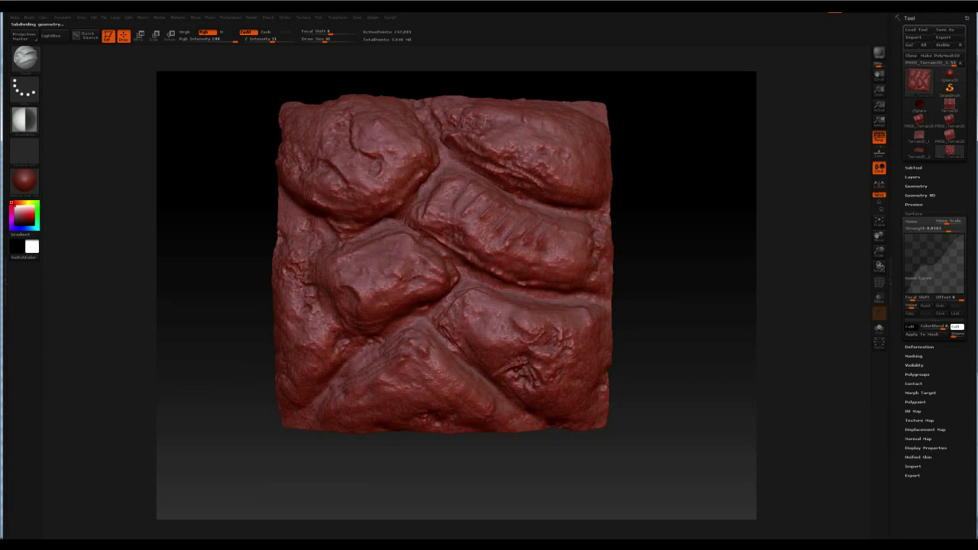
drag(459, 229, 528, 232)
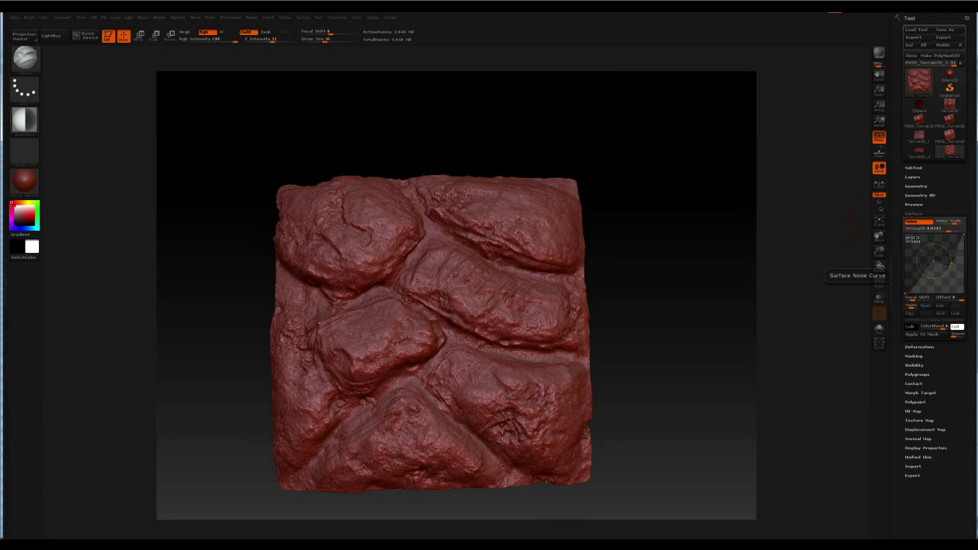
click(926, 335)
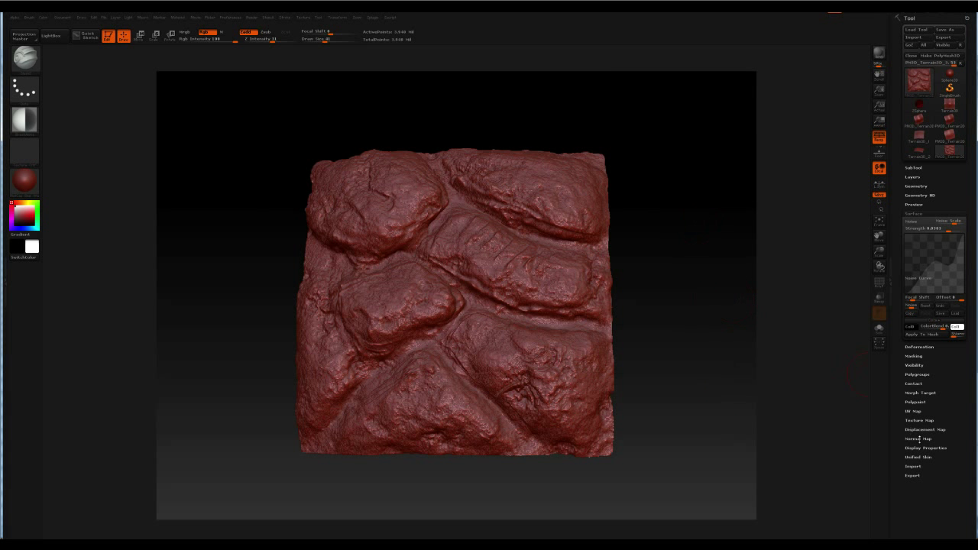
click(917, 439)
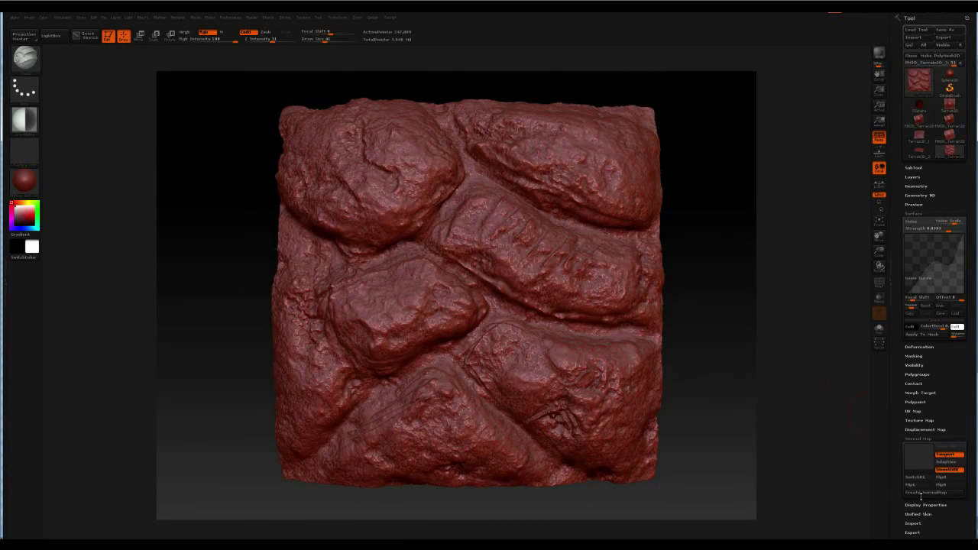
Create the NormalMap from the sculpt and preview its bluish texture thumbnail
click(932, 492)
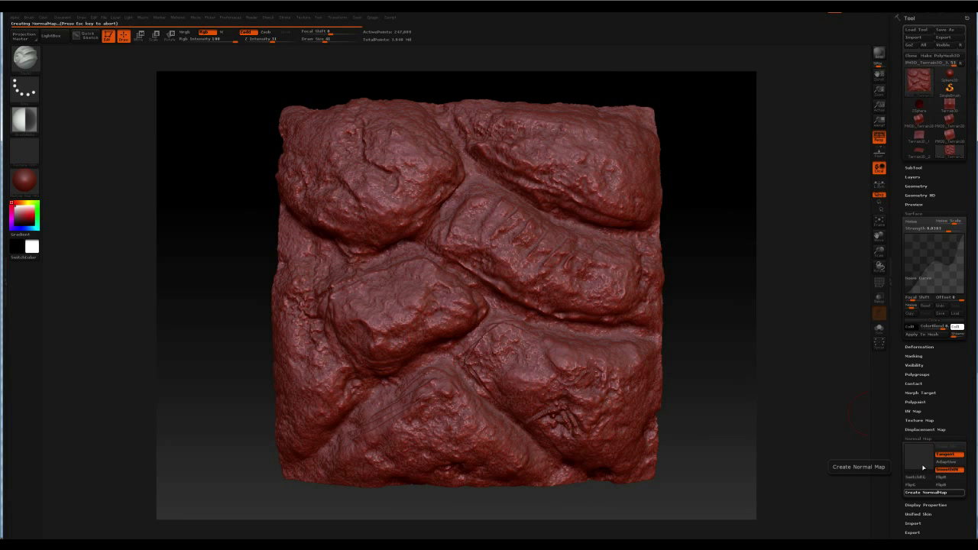
click(933, 492)
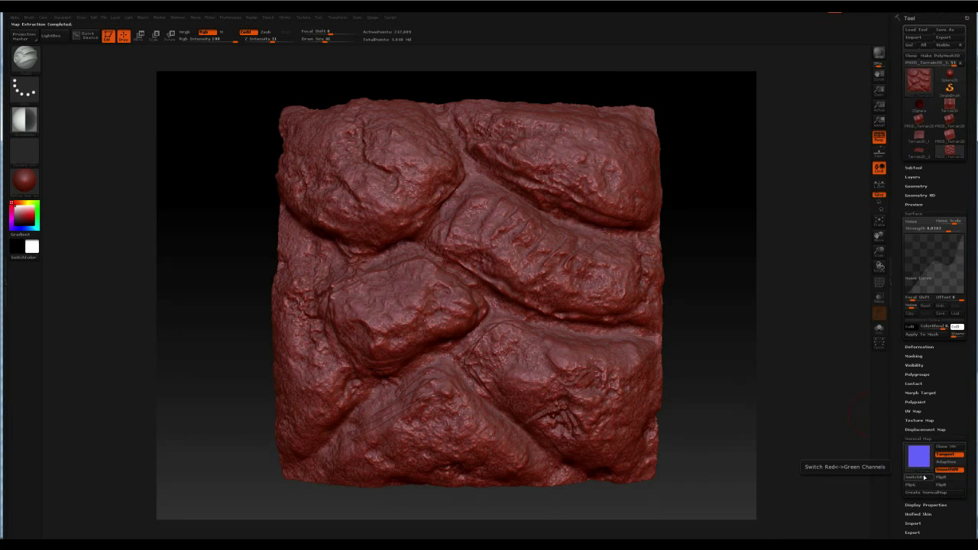
click(919, 459)
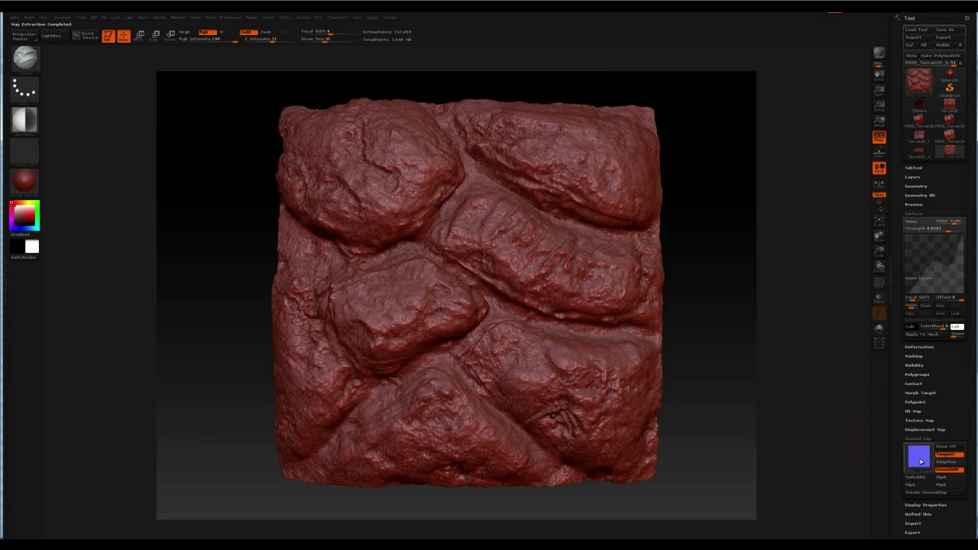
click(920, 462)
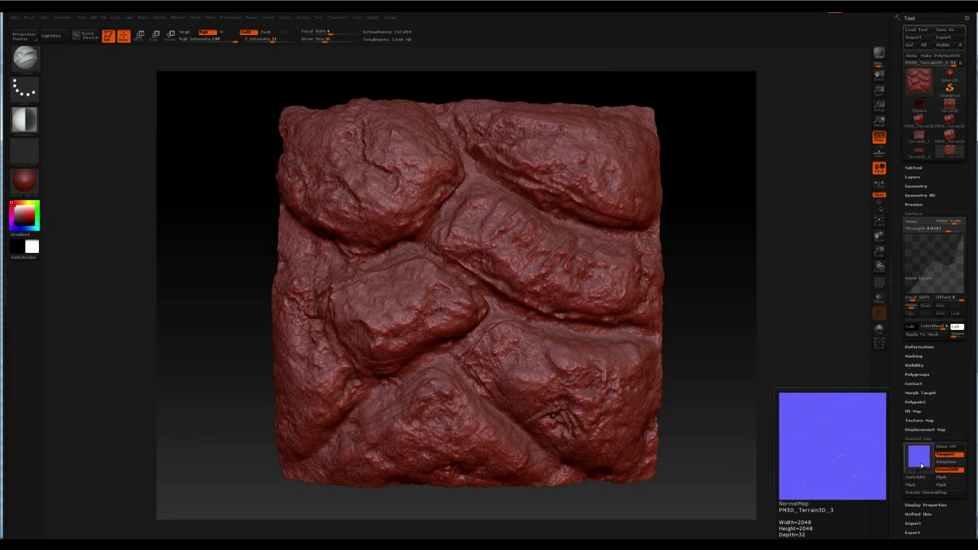
mouse_move(921, 466)
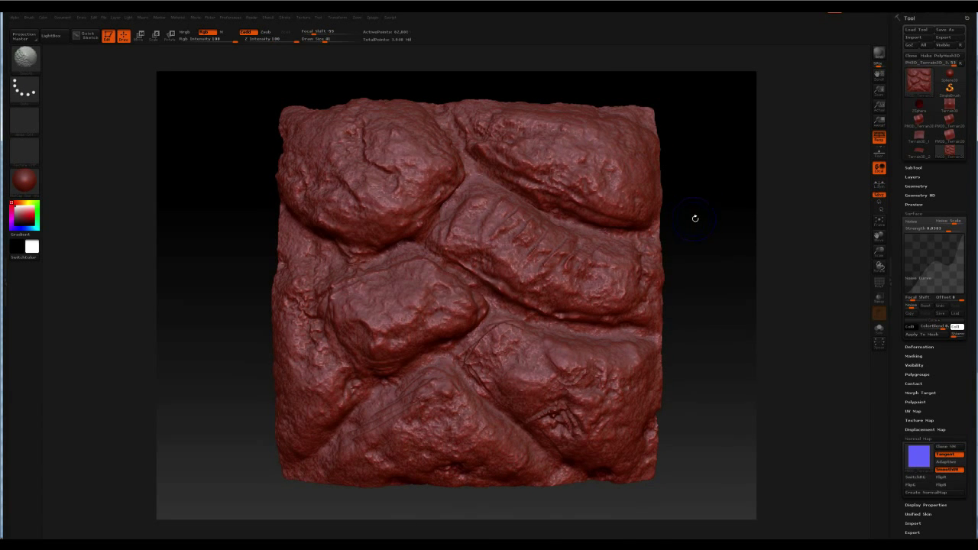
Drop the subdivision level lower and create the NormalMap again
drag(696, 220, 501, 241)
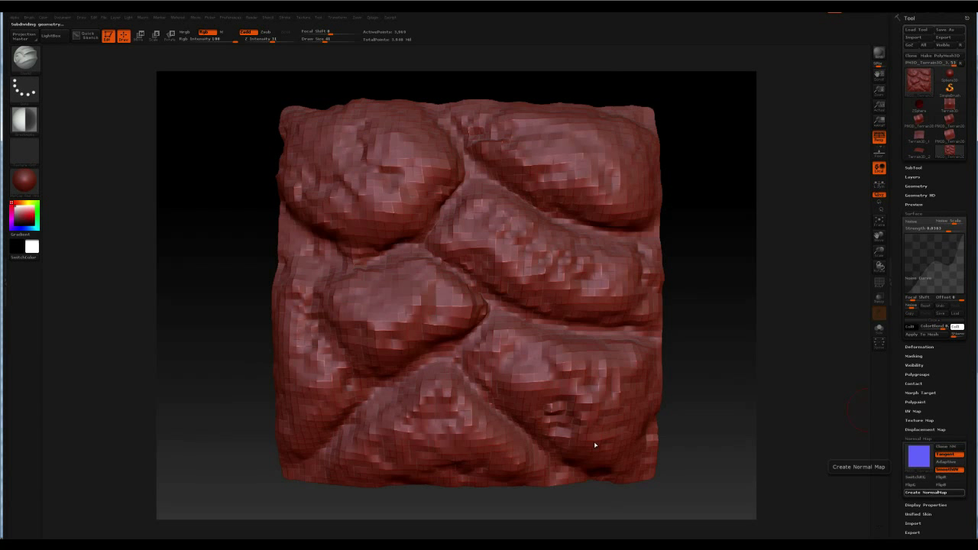
click(928, 492)
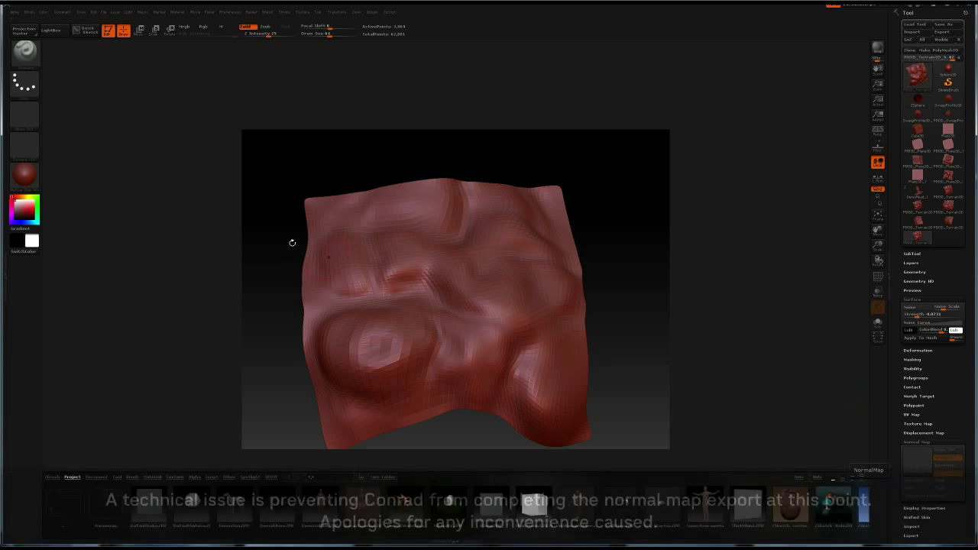
mouse_move(24, 152)
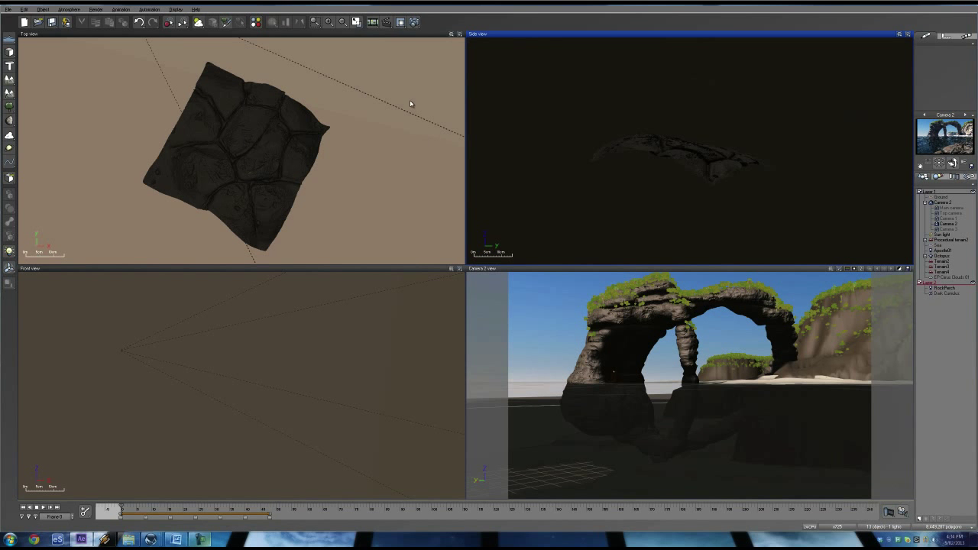
mouse_move(413, 82)
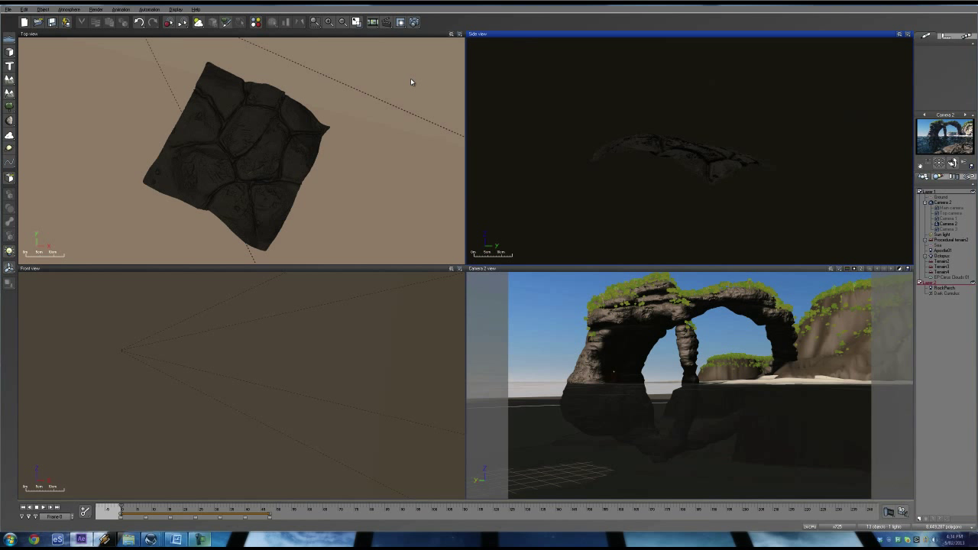
mouse_move(402, 98)
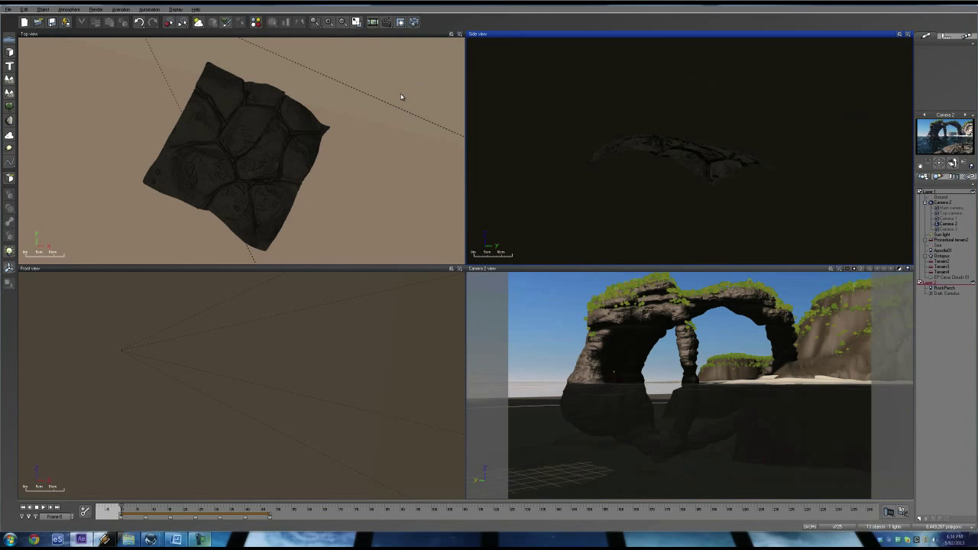
mouse_move(802, 292)
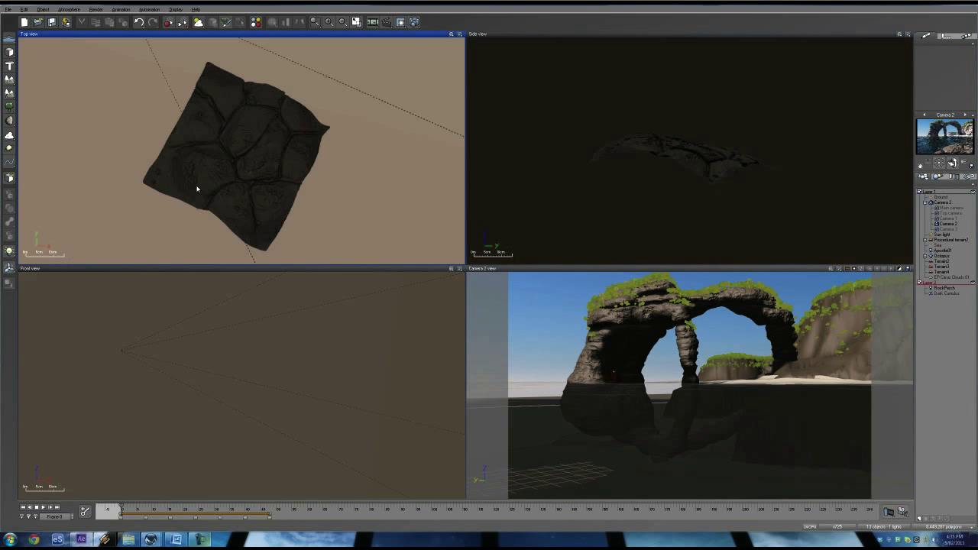
mouse_move(253, 151)
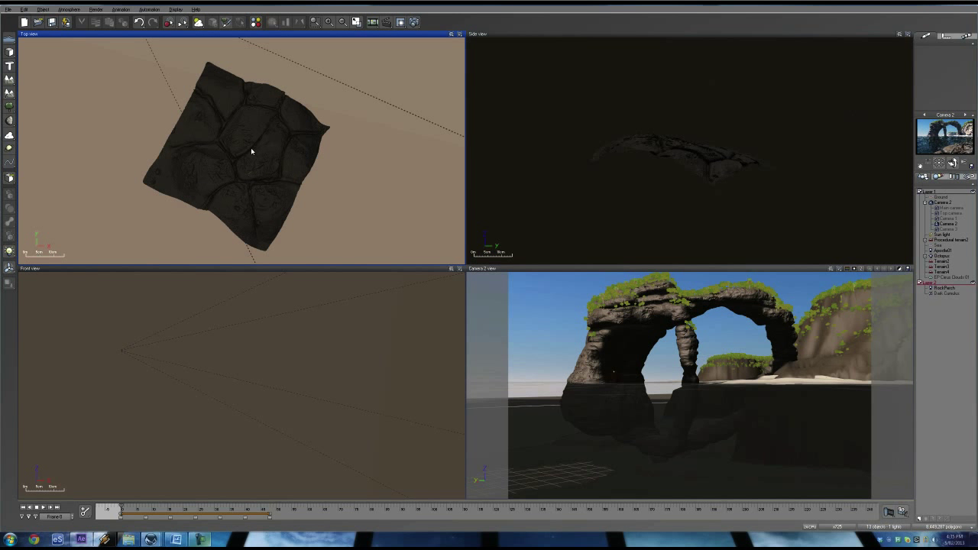